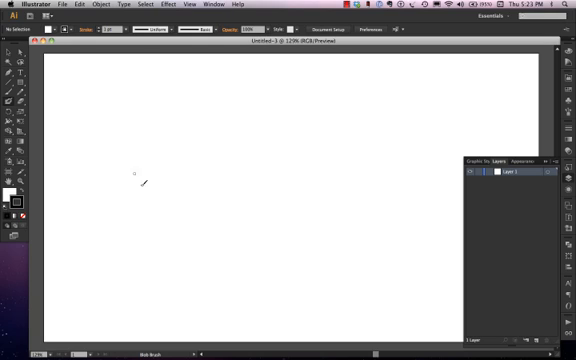
# Begin placing the pencil sketch of the girl into the blank document
pyautogui.click(66, 4)
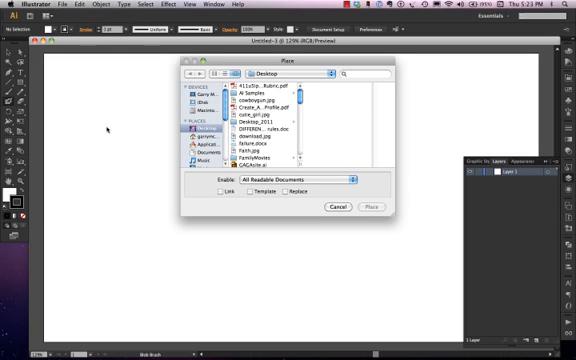
pyautogui.moveTo(312, 118)
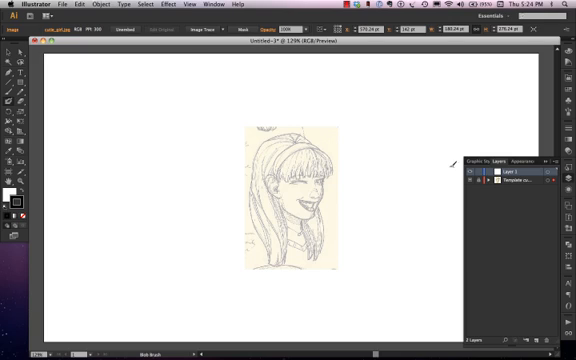
# Bring up Layer Options for the sketch's template layer
pyautogui.click(500, 184)
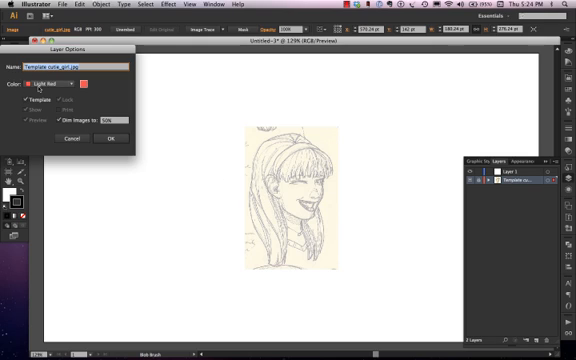
# Keep Template and Dim Images checked and confirm with OK
pyautogui.click(26, 100)
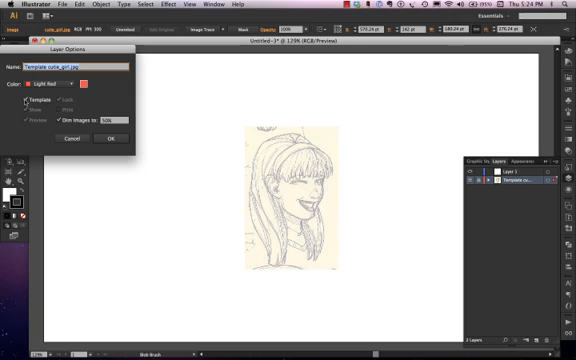
pyautogui.click(60, 122)
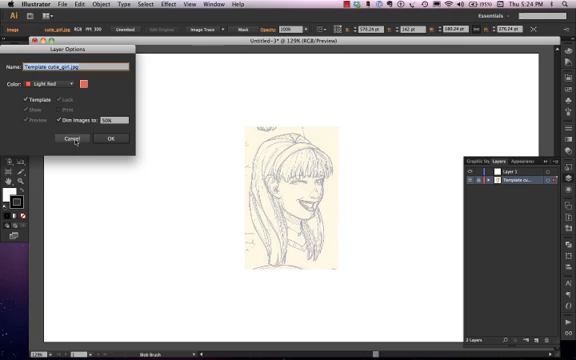
pyautogui.click(106, 138)
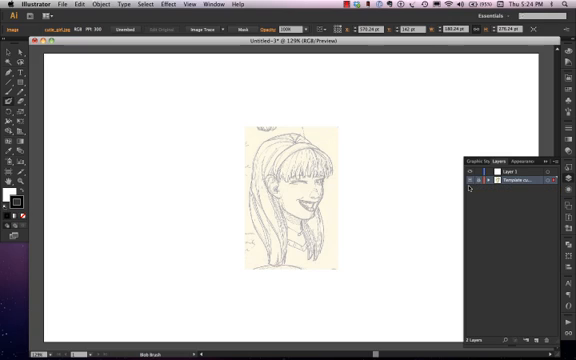
pyautogui.moveTo(468, 192)
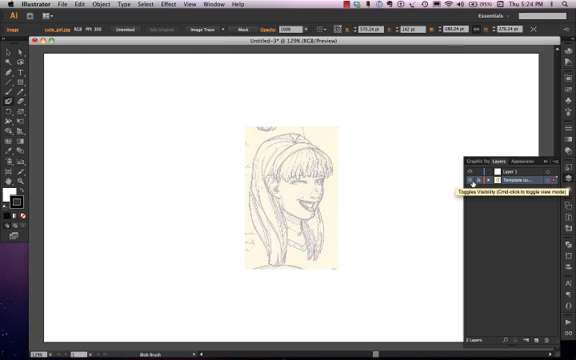
# Select a layer in the Layers panel and reopen its Layer Options
pyautogui.click(510, 190)
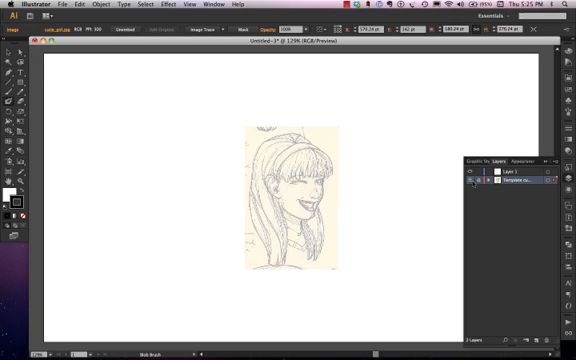
pyautogui.moveTo(108, 136)
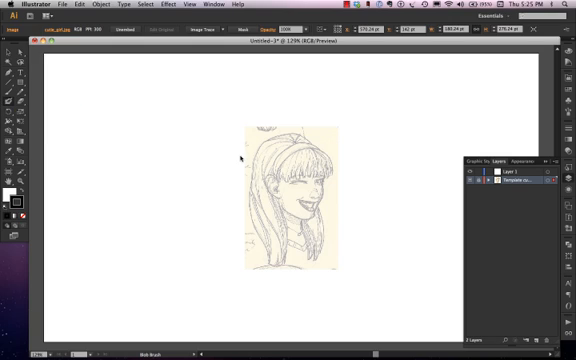
pyautogui.moveTo(468, 166)
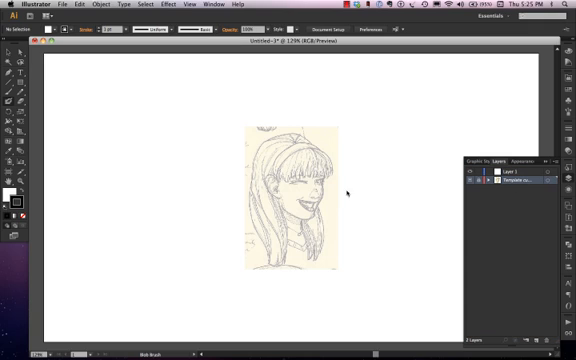
pyautogui.doubleClick(524, 186)
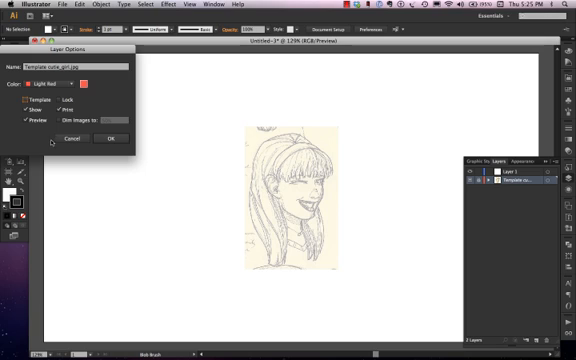